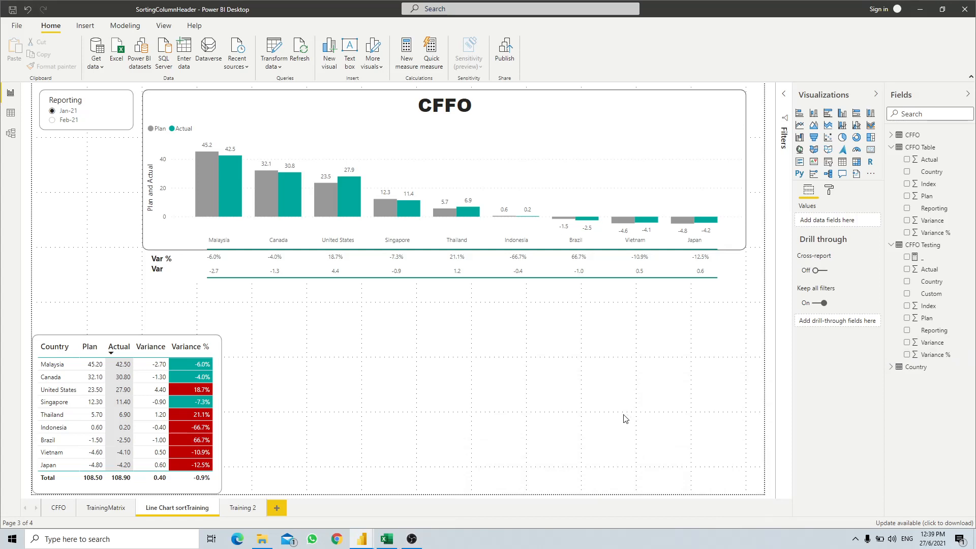
mouse_move(629, 429)
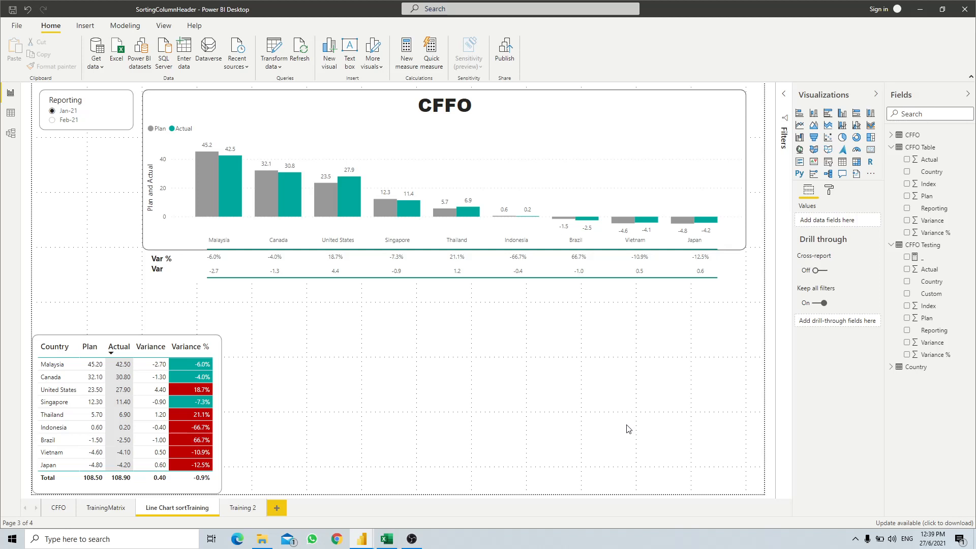
mouse_move(579, 344)
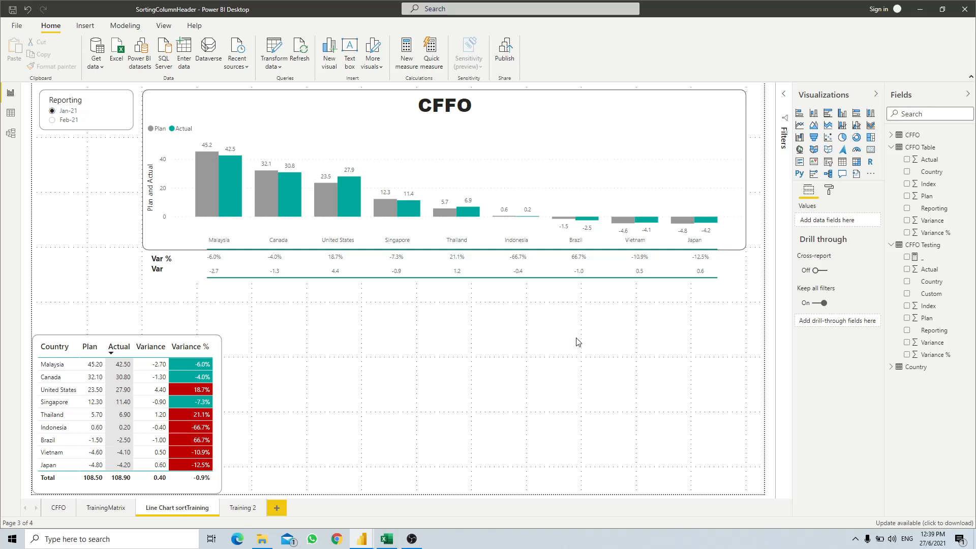
mouse_move(471, 359)
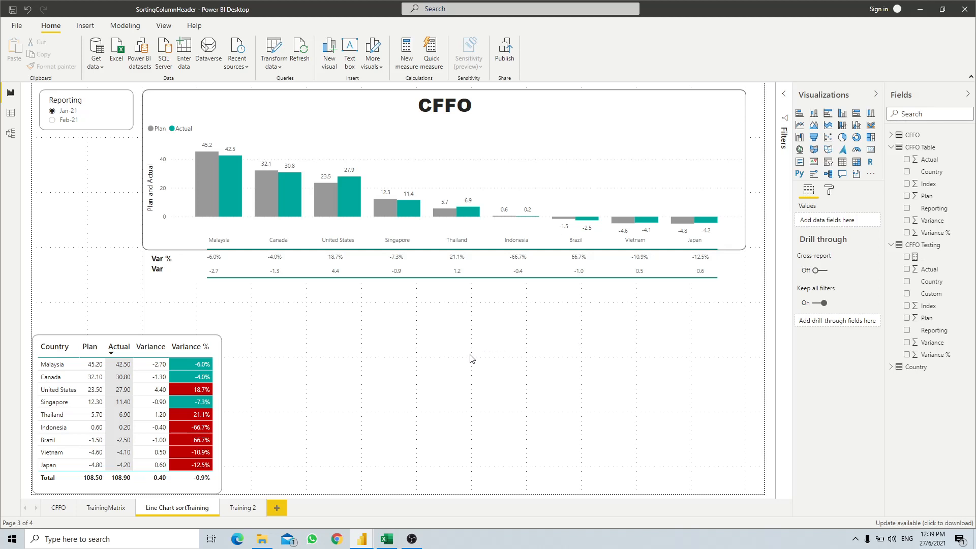
mouse_move(201, 310)
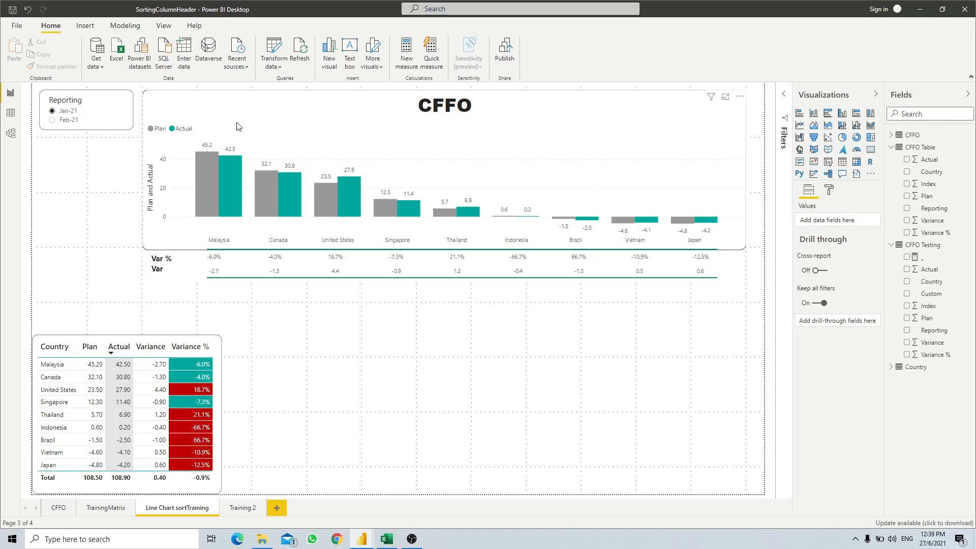
mouse_move(228, 140)
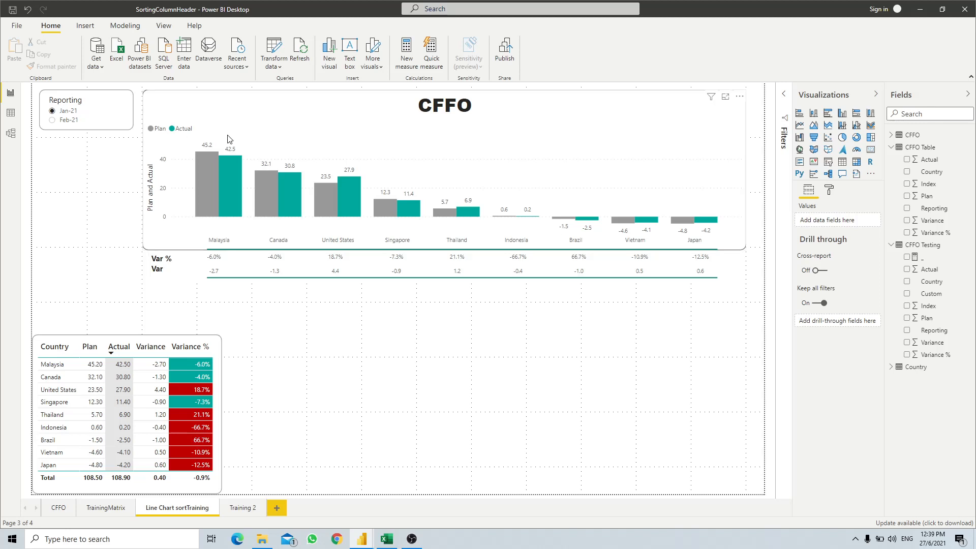
mouse_move(653, 206)
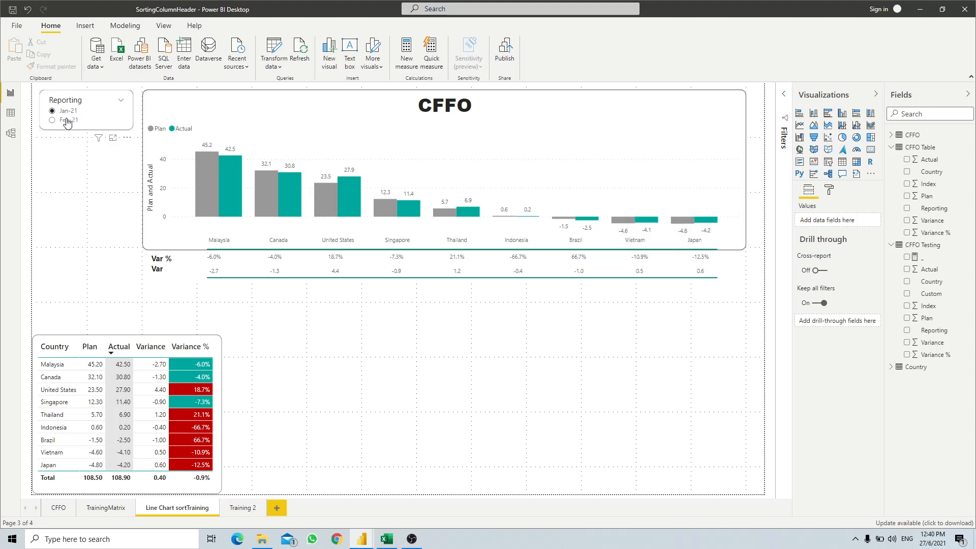
Select Feb-21 in the Reporting slicer, compare with Jan-21, then return to Feb-21 so Singapore leads by Actual.
left_click(52, 121)
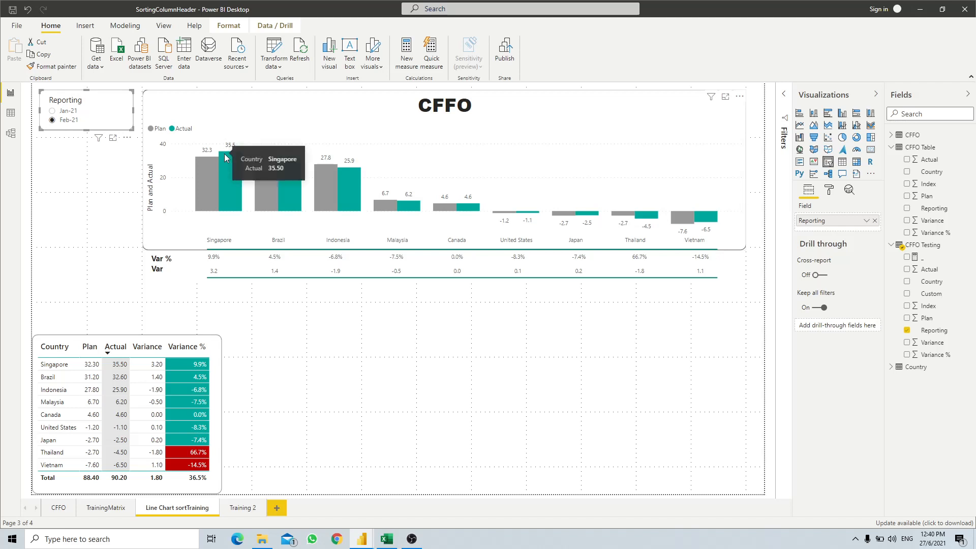
mouse_move(674, 194)
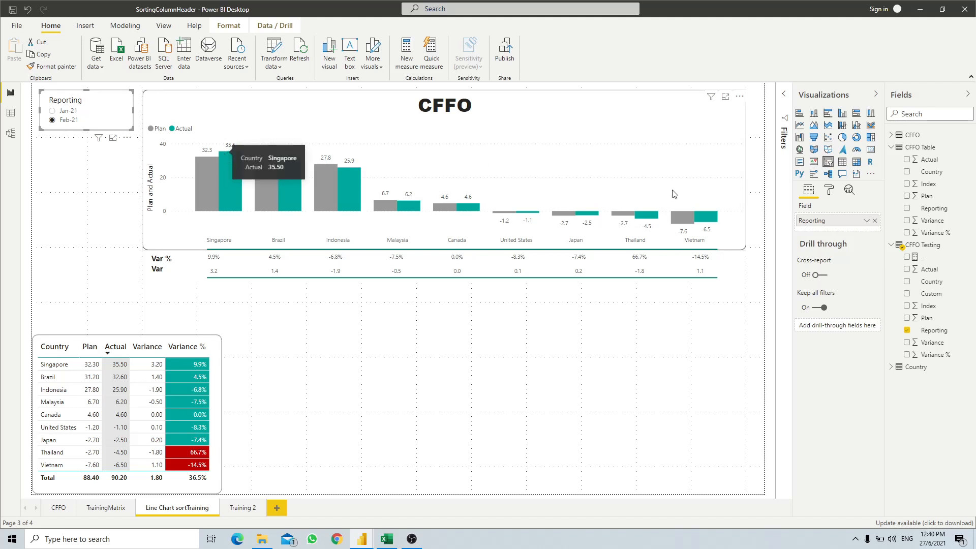
mouse_move(345, 309)
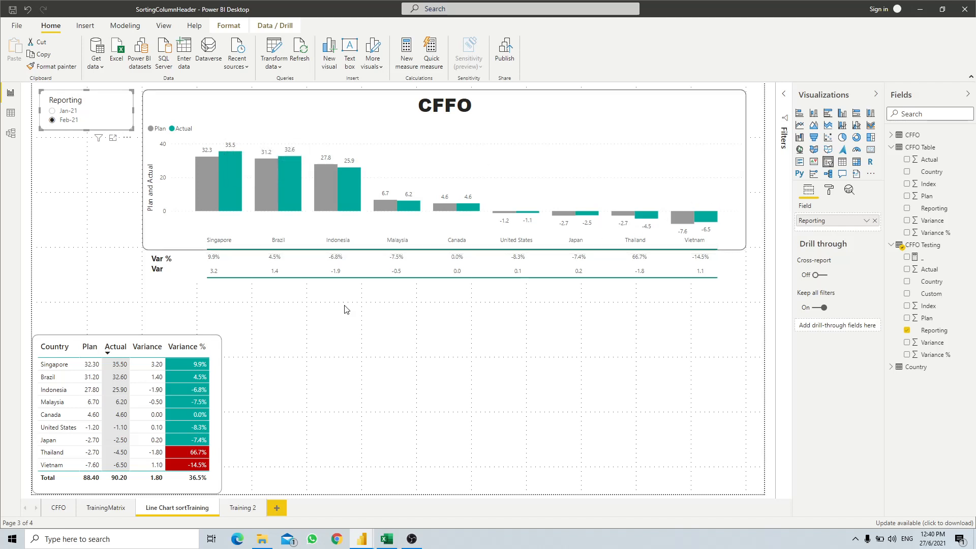
mouse_move(257, 301)
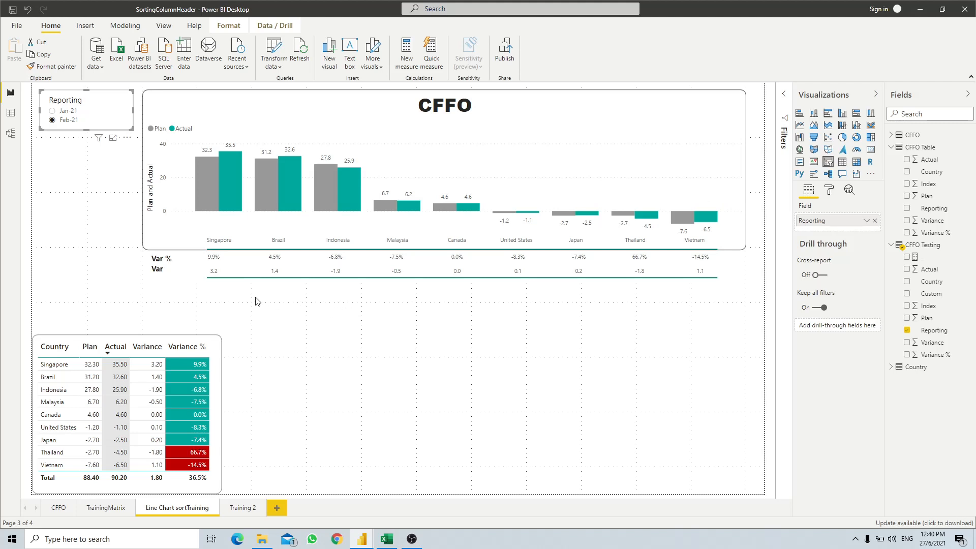
mouse_move(150, 141)
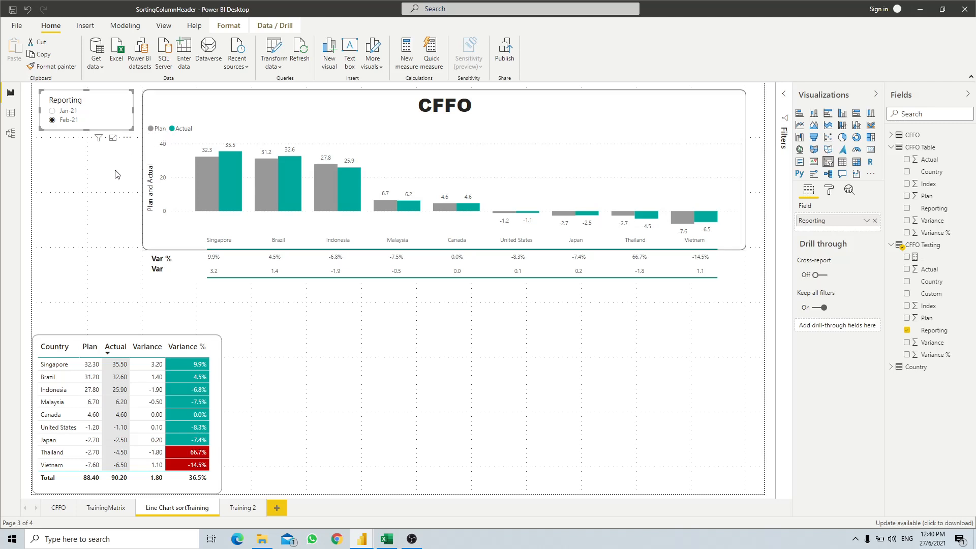
mouse_move(106, 265)
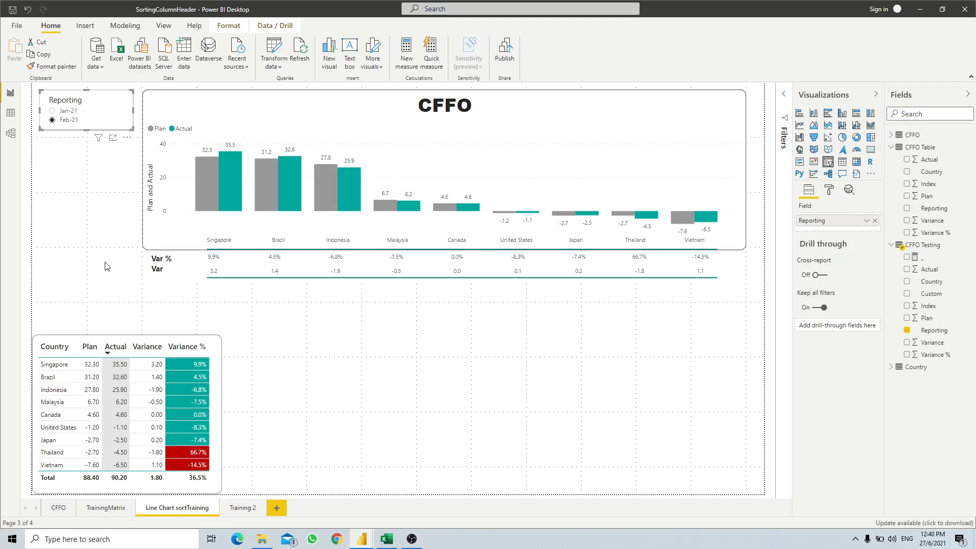
mouse_move(215, 308)
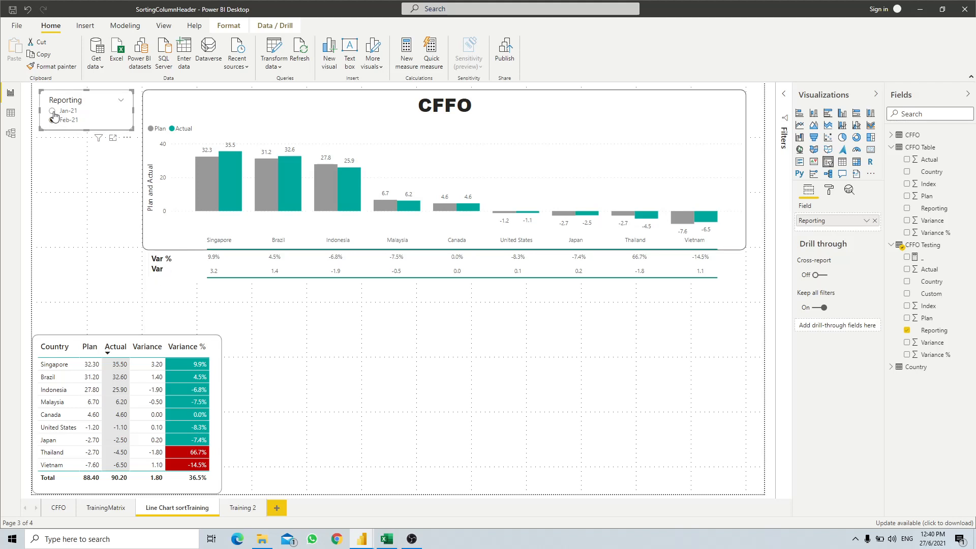
left_click(54, 111)
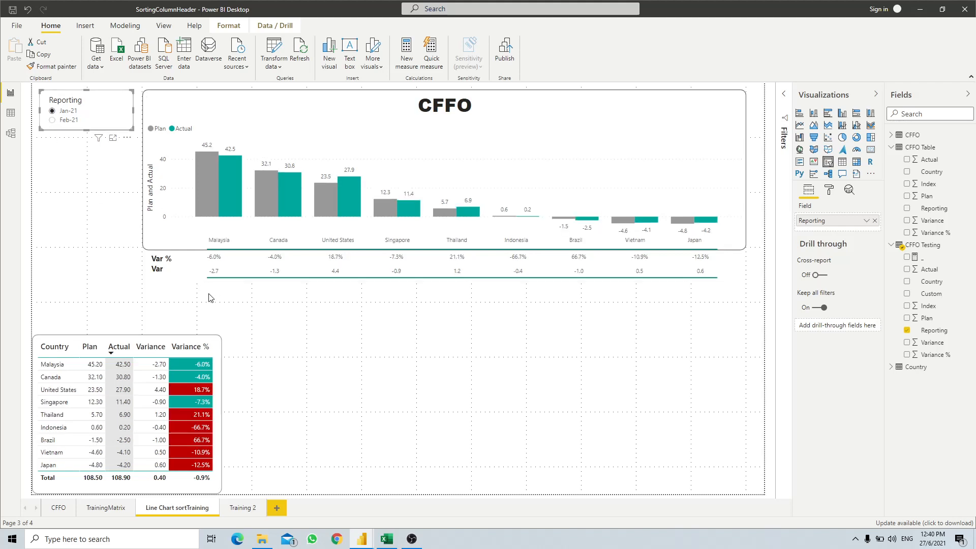
mouse_move(715, 185)
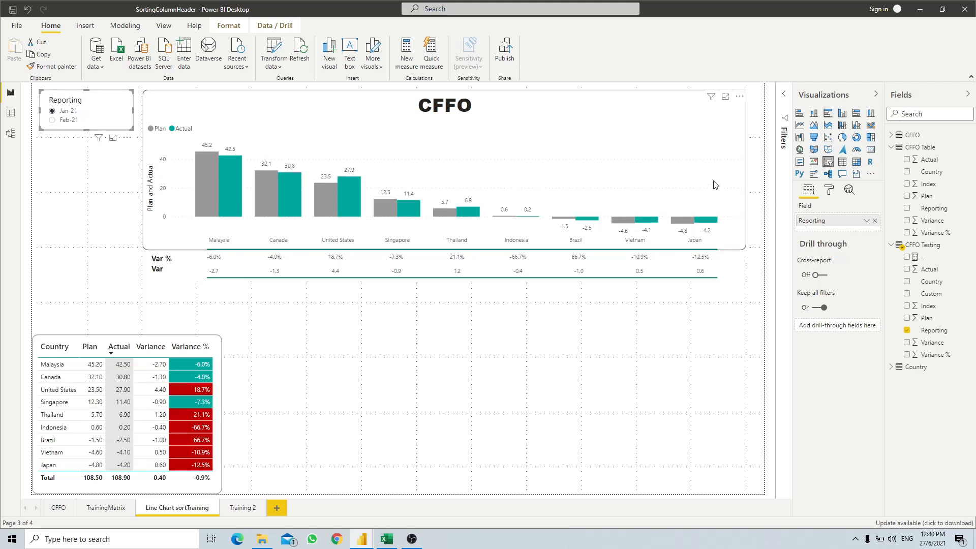
mouse_move(338, 191)
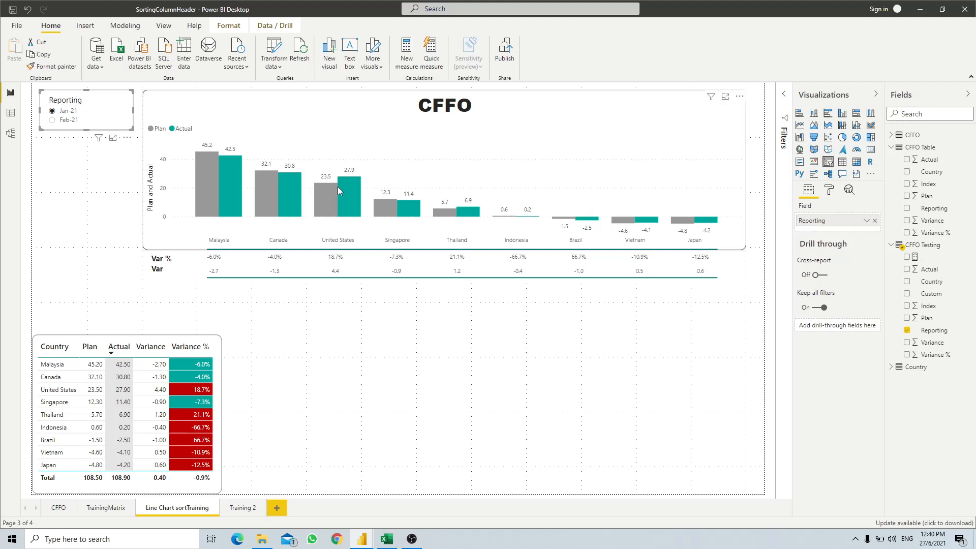
mouse_move(213, 211)
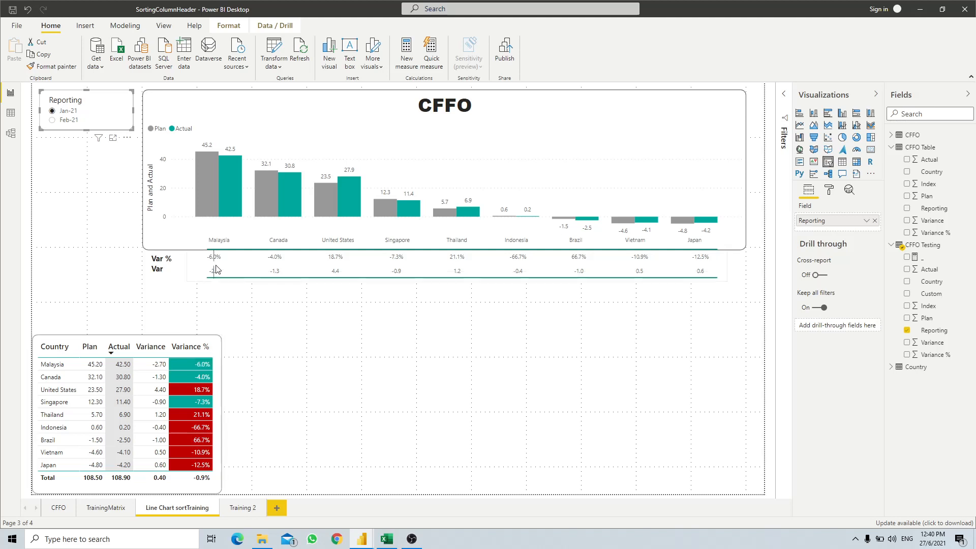
left_click(53, 120)
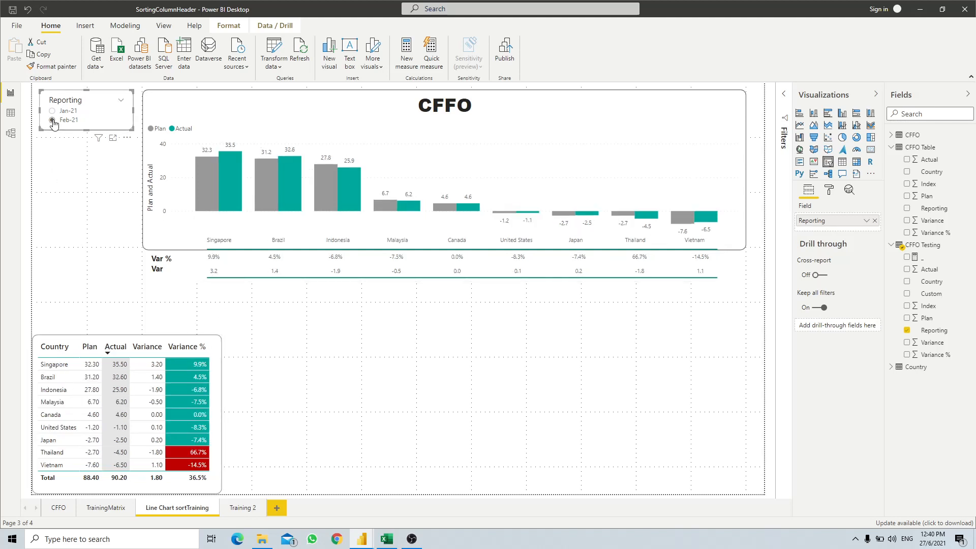
left_click(53, 120)
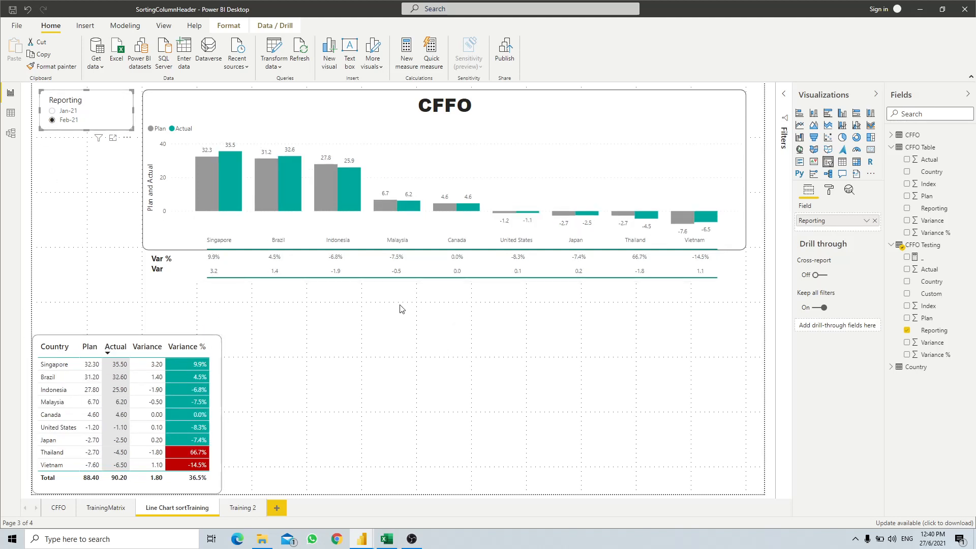
mouse_move(400, 278)
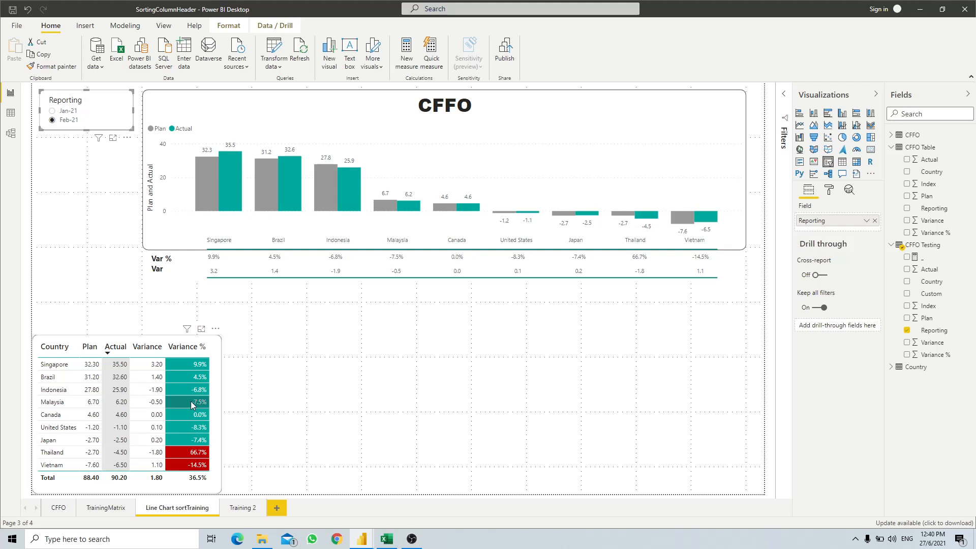
mouse_move(399, 278)
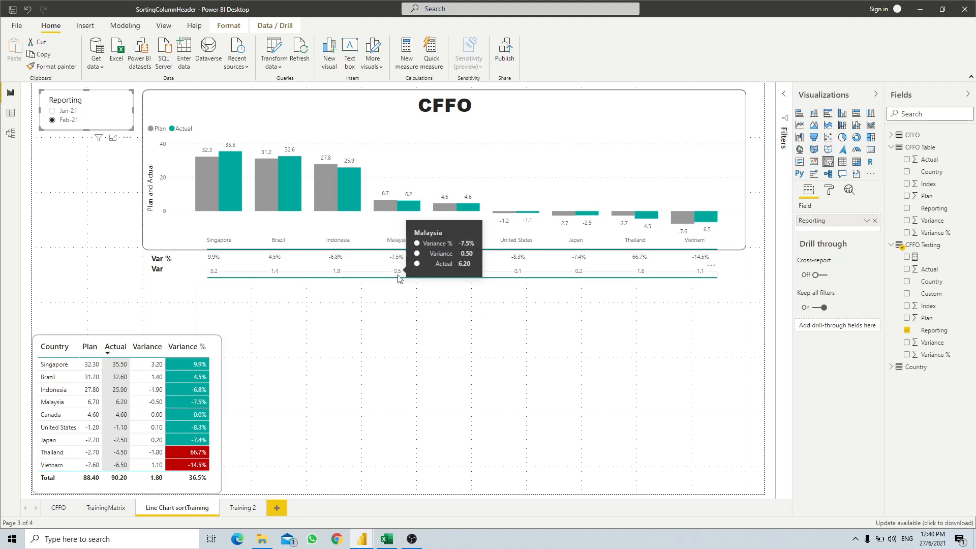
mouse_move(401, 288)
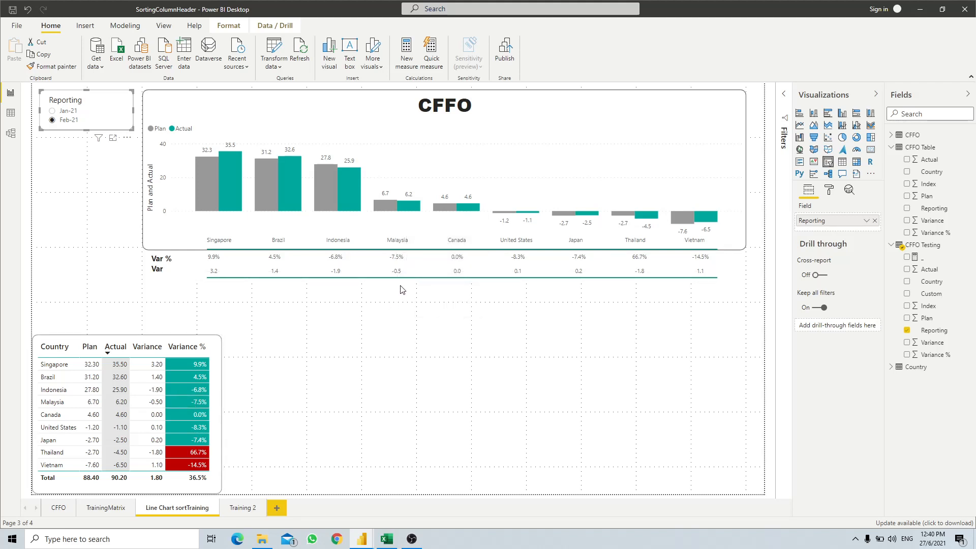
mouse_move(410, 285)
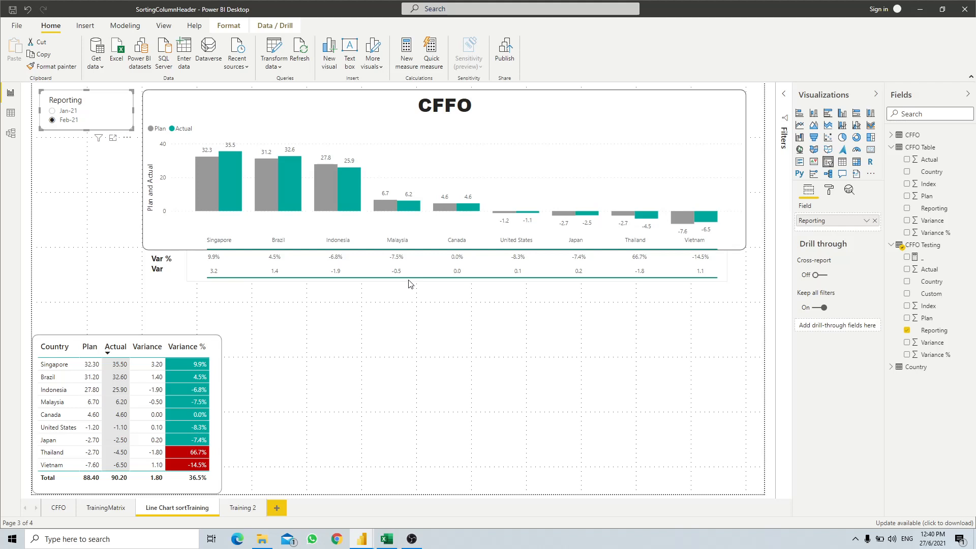
mouse_move(310, 287)
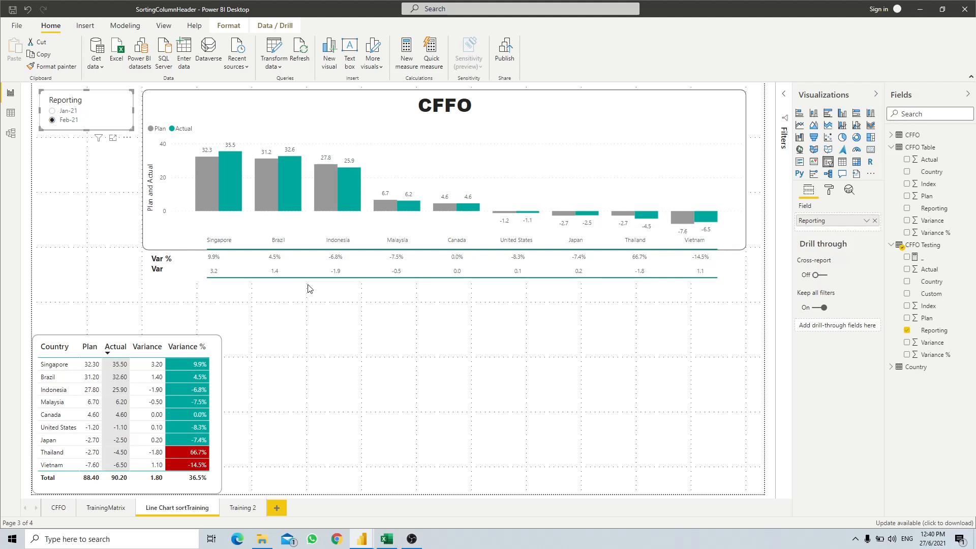
mouse_move(33, 158)
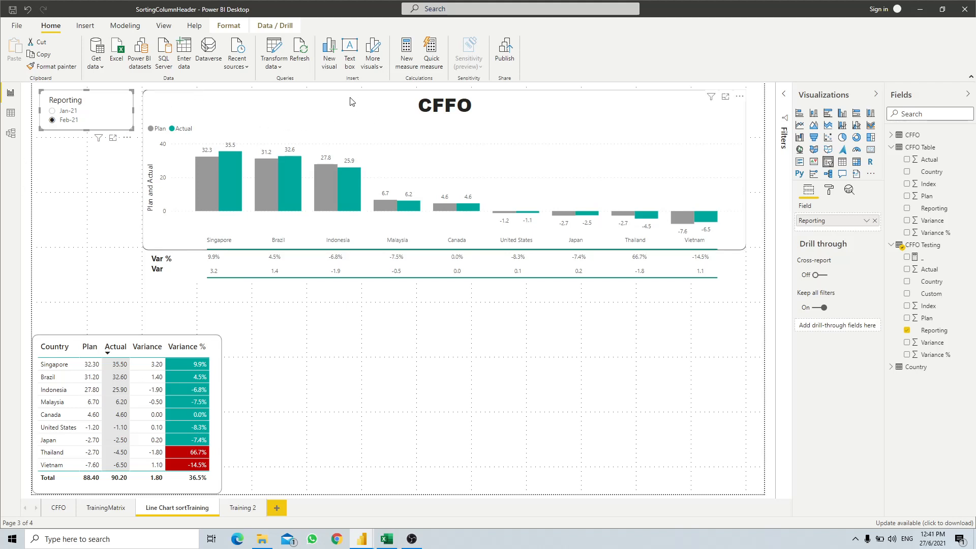
mouse_move(353, 125)
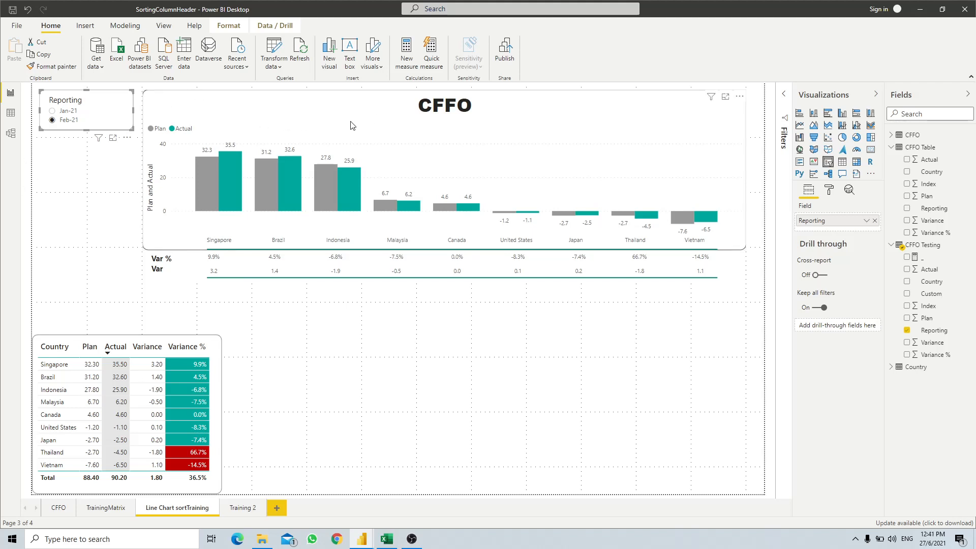
mouse_move(357, 131)
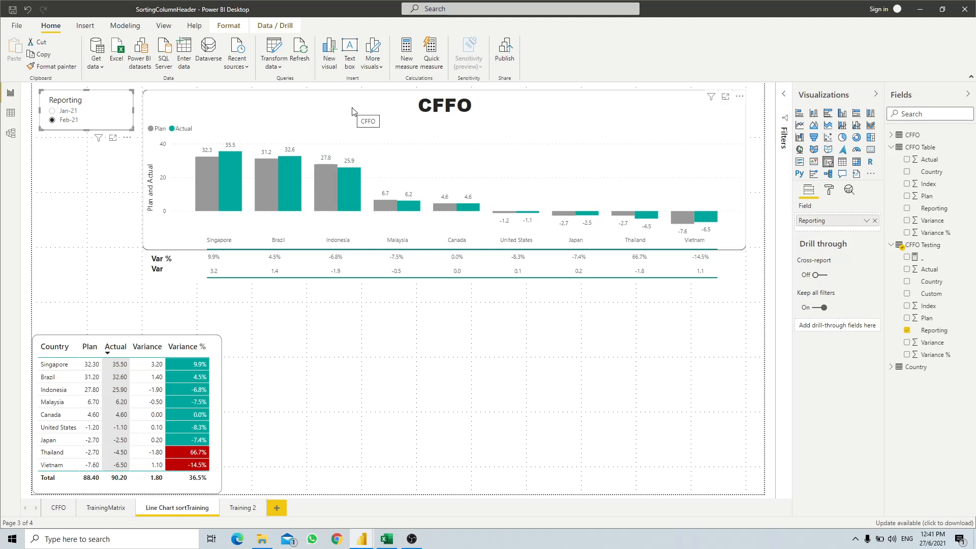
mouse_move(392, 329)
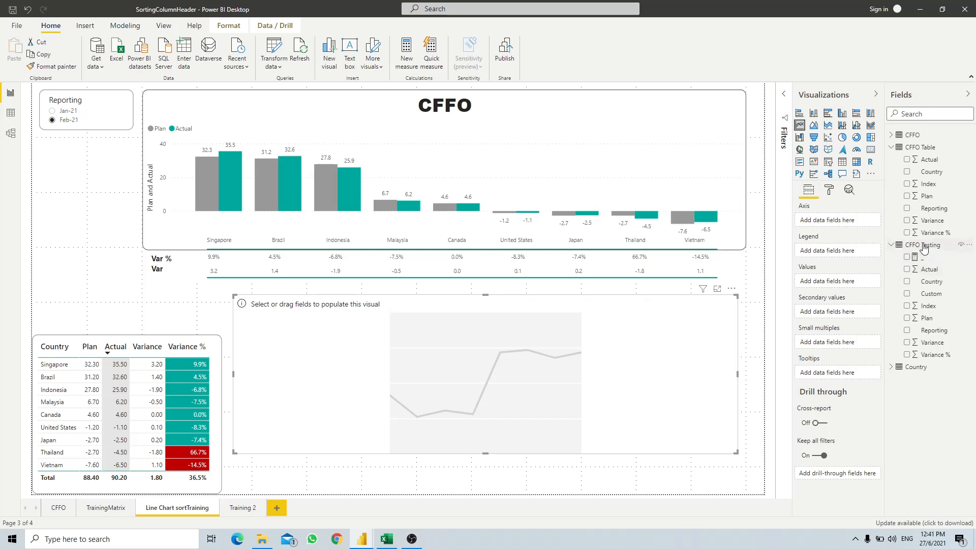
Put Country on the new line chart's axis from the CFFO Testing table.
left_click(895, 146)
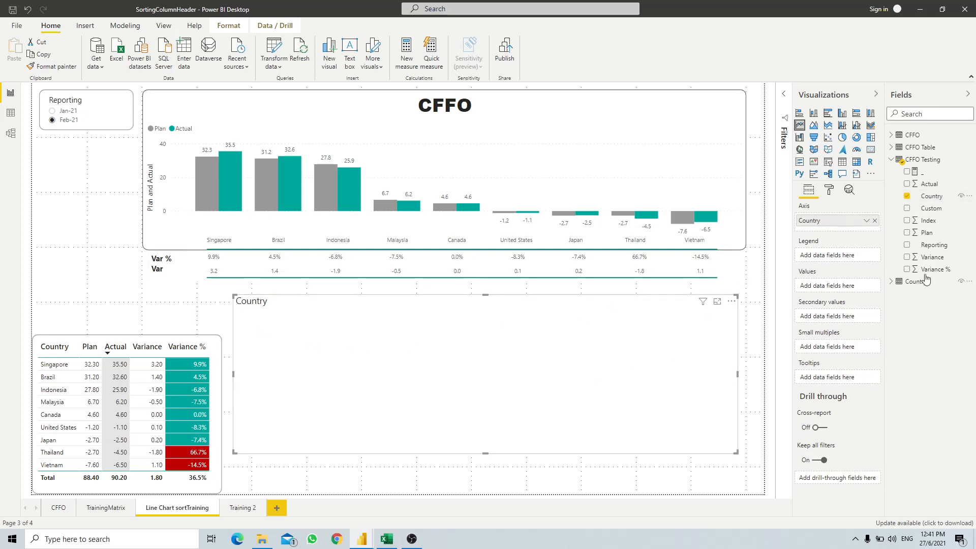
Add Variance %, Variance and Actual as the line chart's values by Country.
left_click(908, 269)
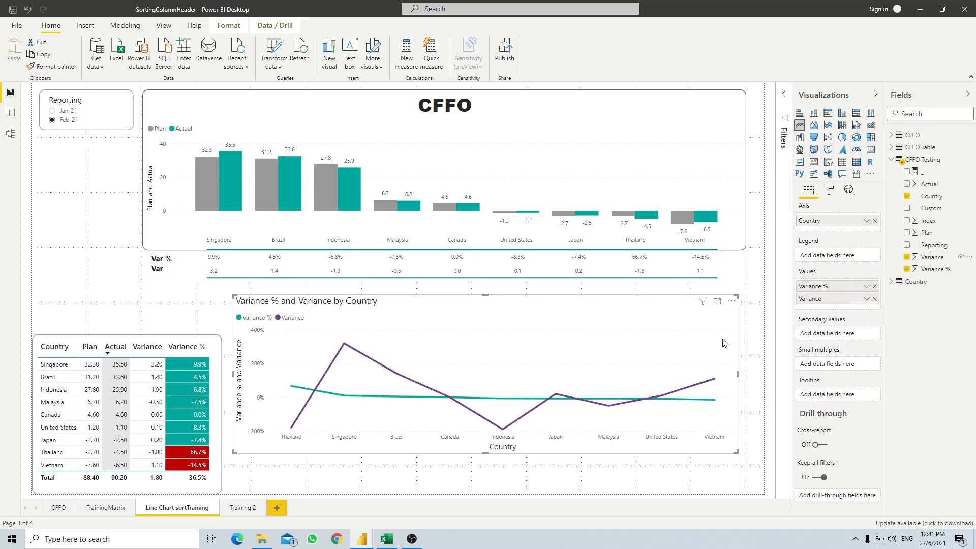
mouse_move(398, 396)
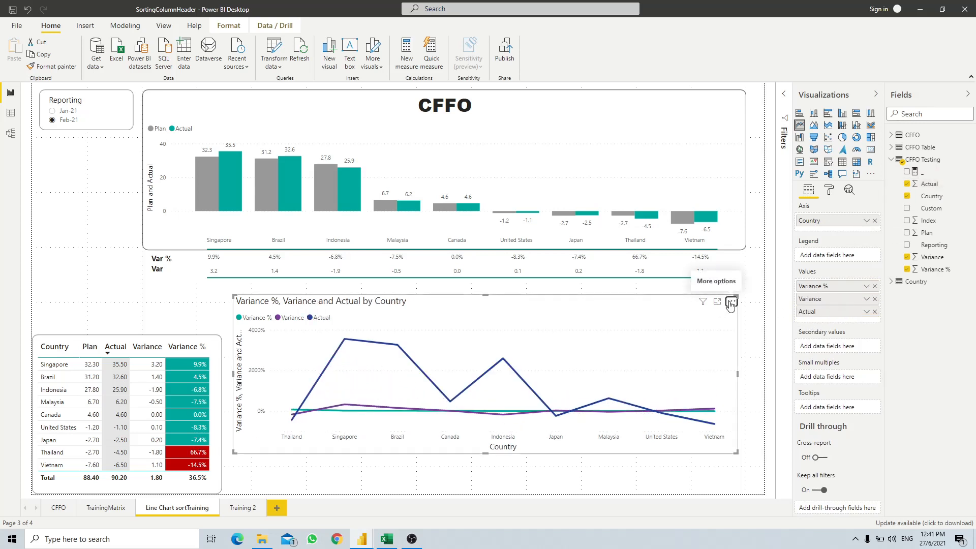
left_click(730, 302)
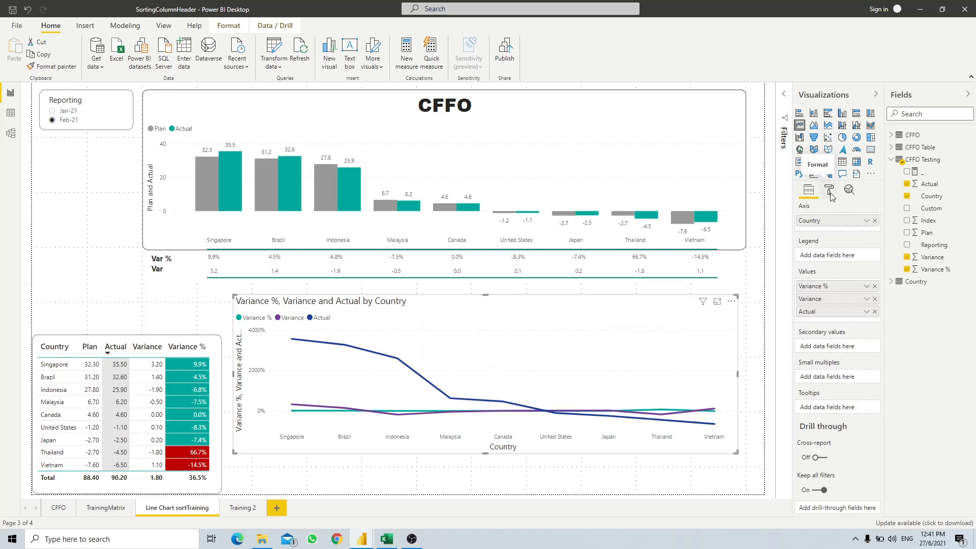
Turn off the legend and X axis and fix the Y axis from -100000 to 100000.
left_click(829, 190)
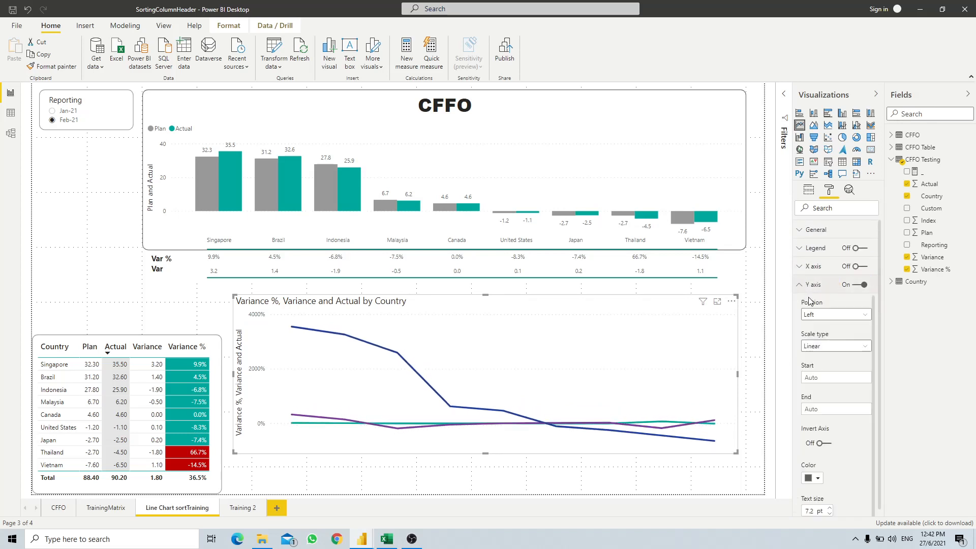
left_click(836, 377)
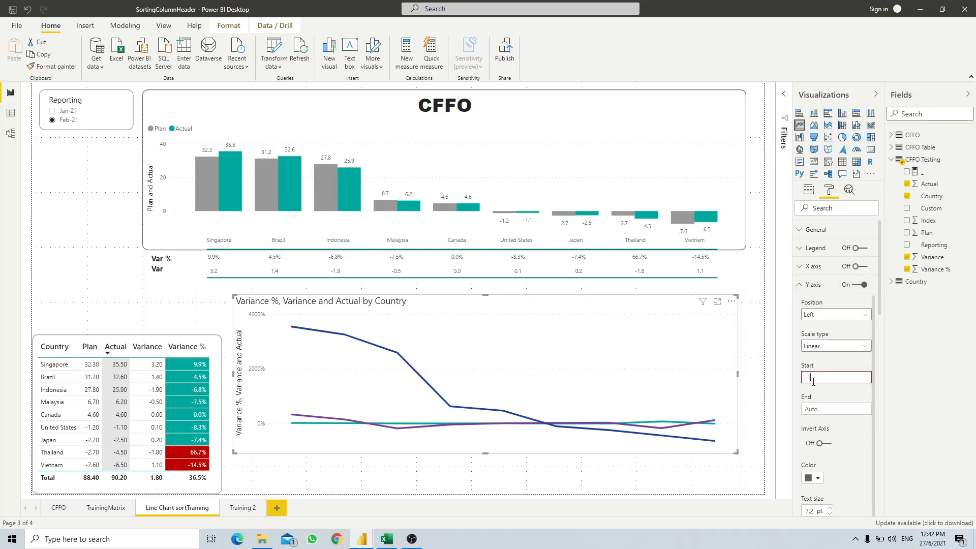
type("-100000")
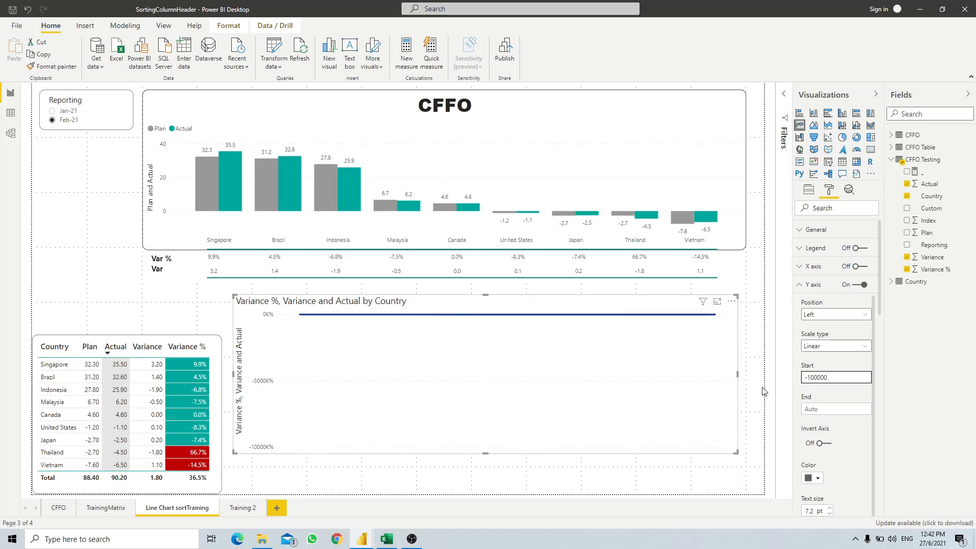
left_click(836, 409)
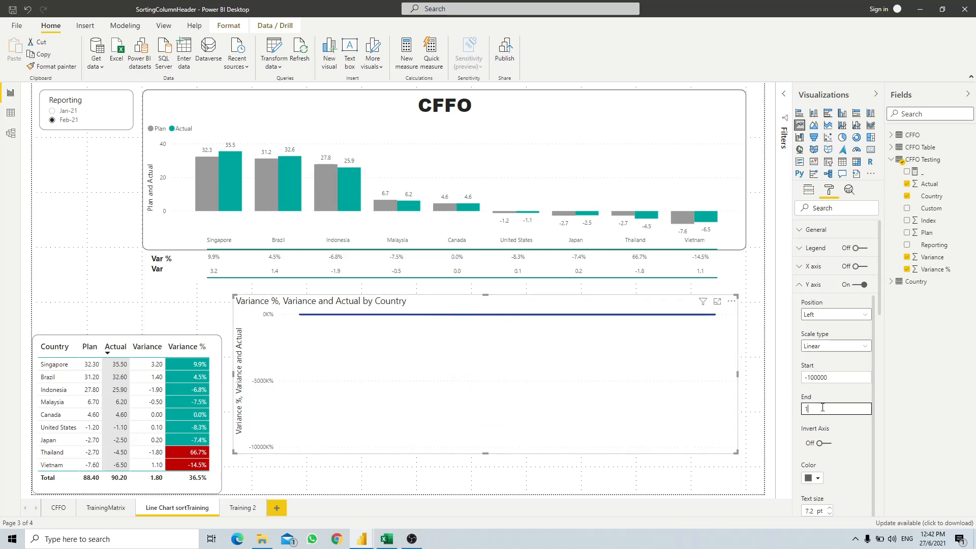
type("100000")
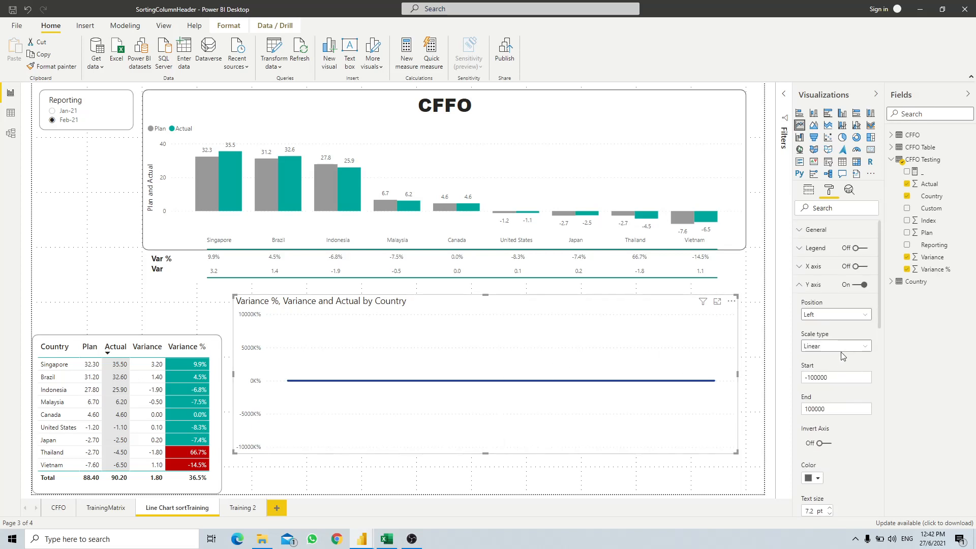
Turn off the Y axis and title and set the series data colours to white.
left_click(864, 285)
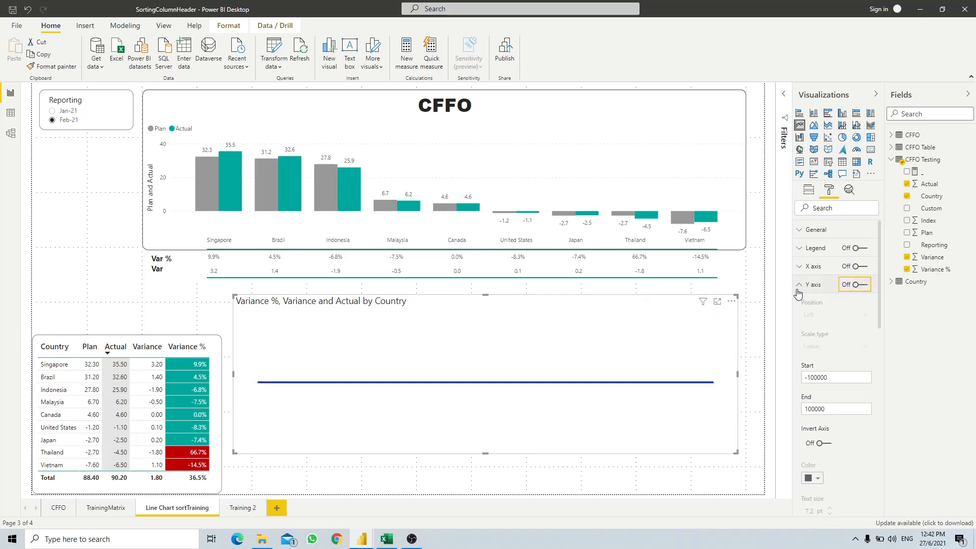
left_click(801, 284)
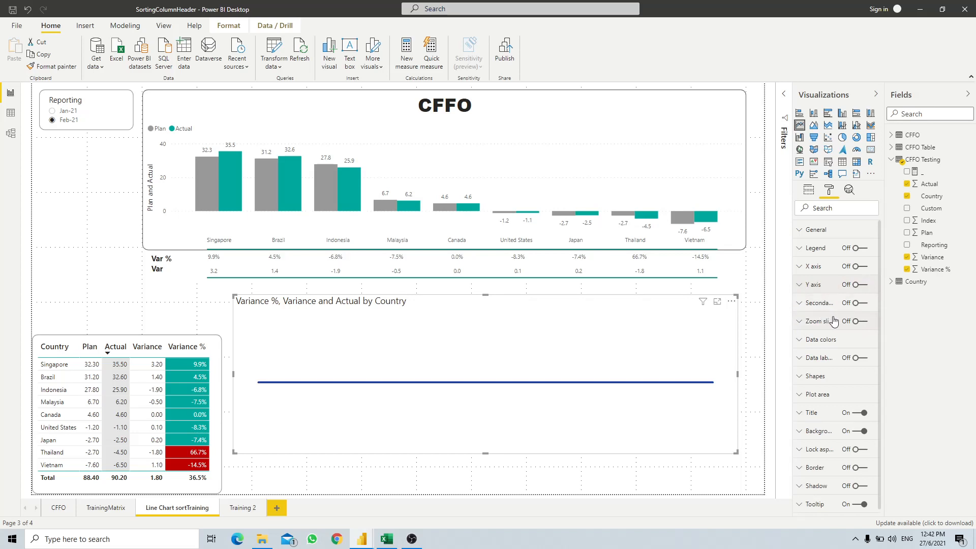
left_click(853, 412)
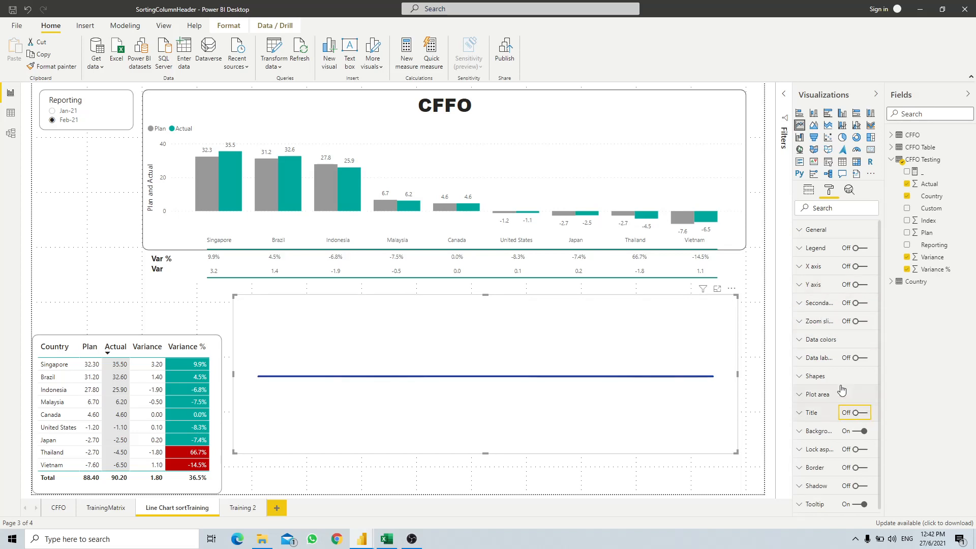
left_click(822, 340)
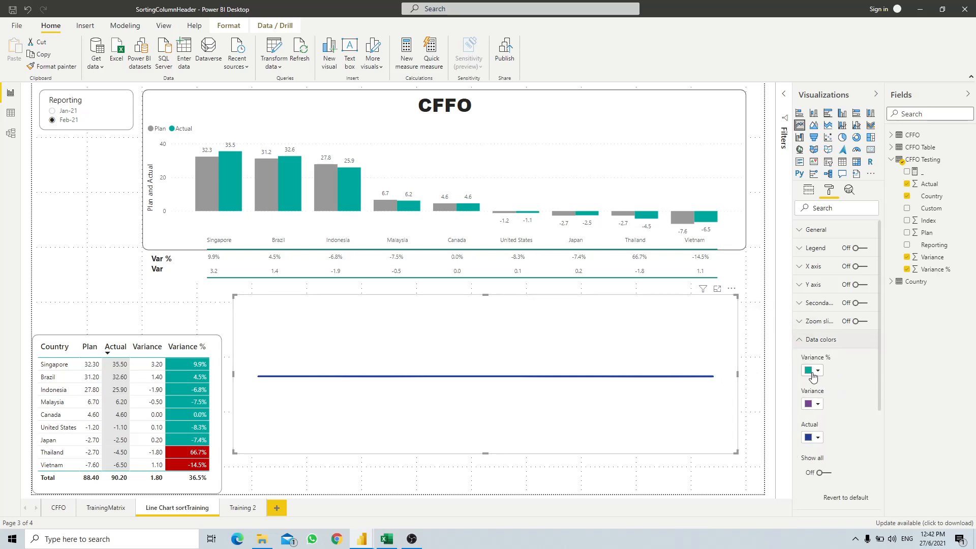
left_click(817, 371)
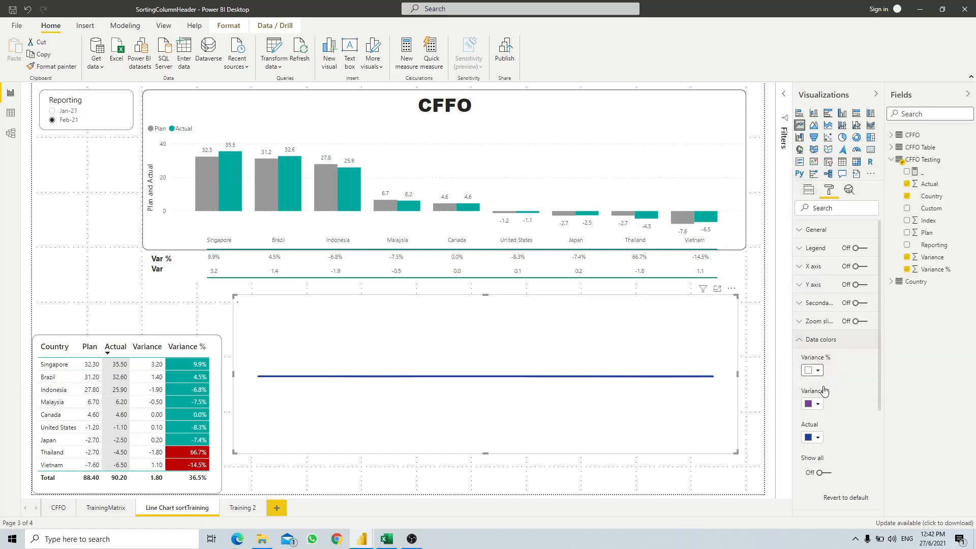
left_click(809, 404)
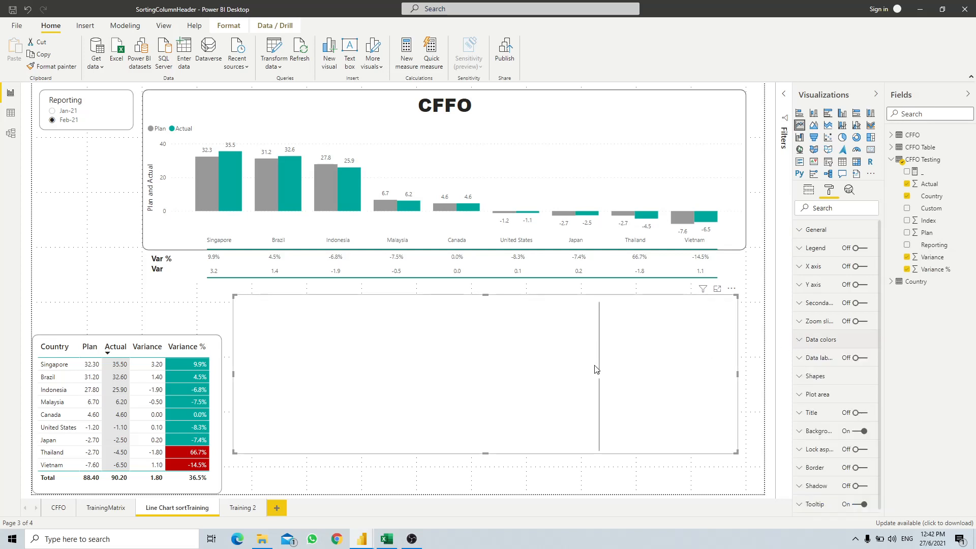
mouse_move(600, 392)
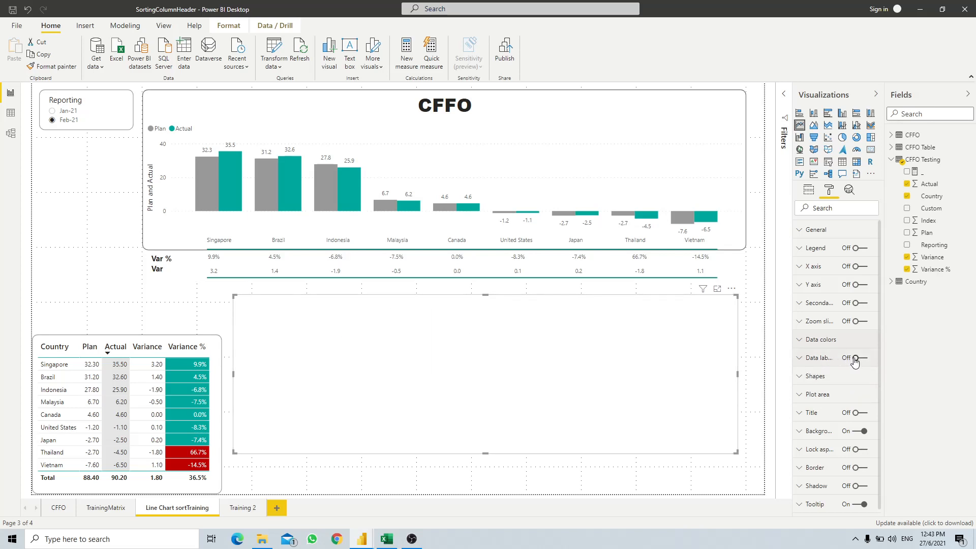
Turn on data labels with Customize series, placing Variance % labels Above with units None.
left_click(855, 357)
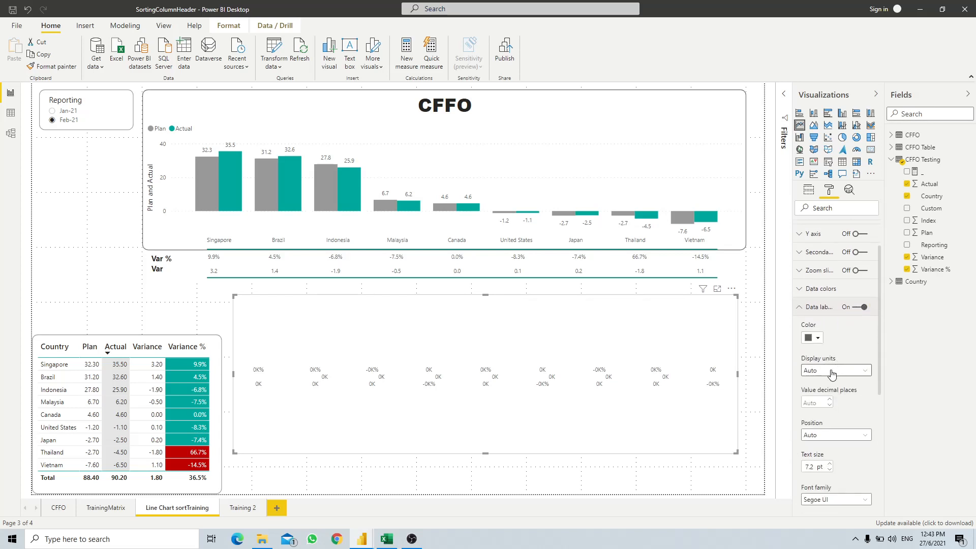
scroll("down", 3)
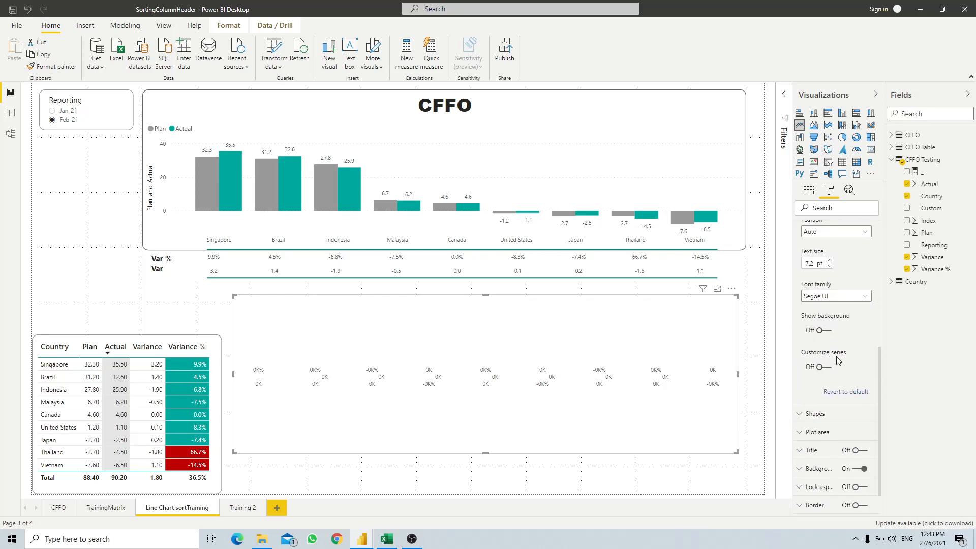
left_click(816, 366)
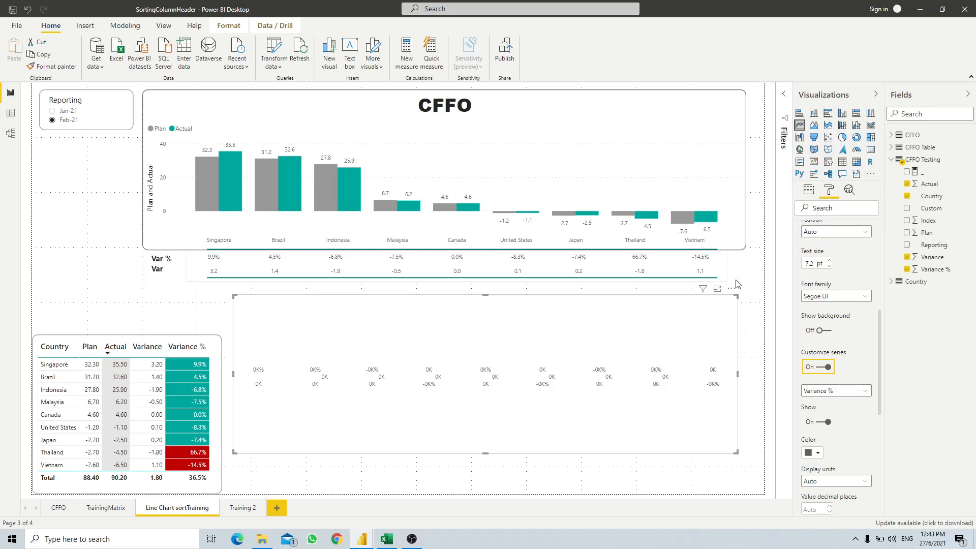
left_click(834, 436)
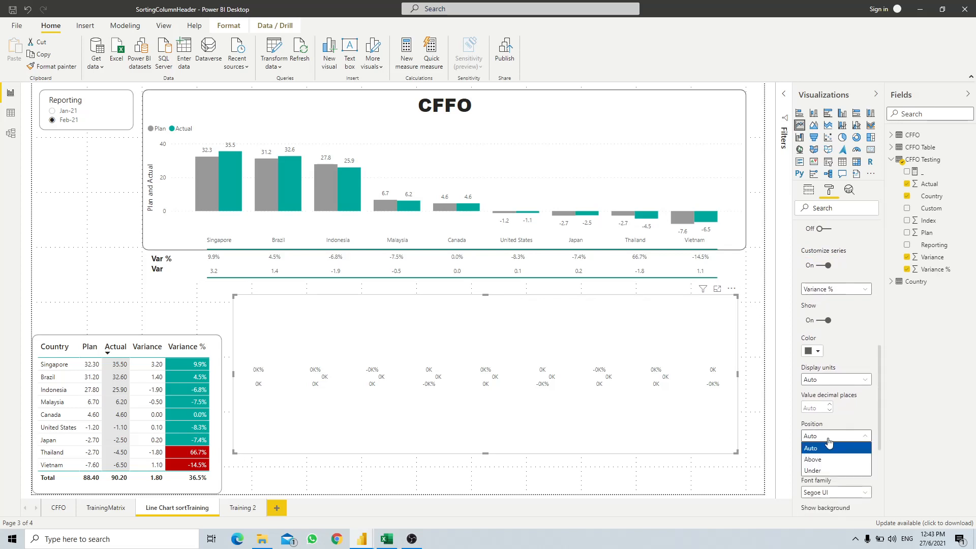
left_click(814, 460)
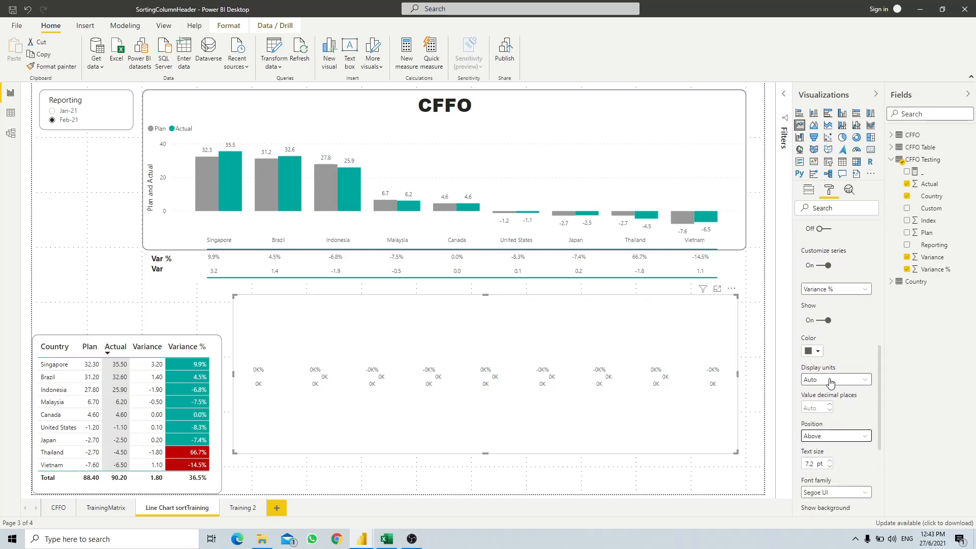
left_click(834, 379)
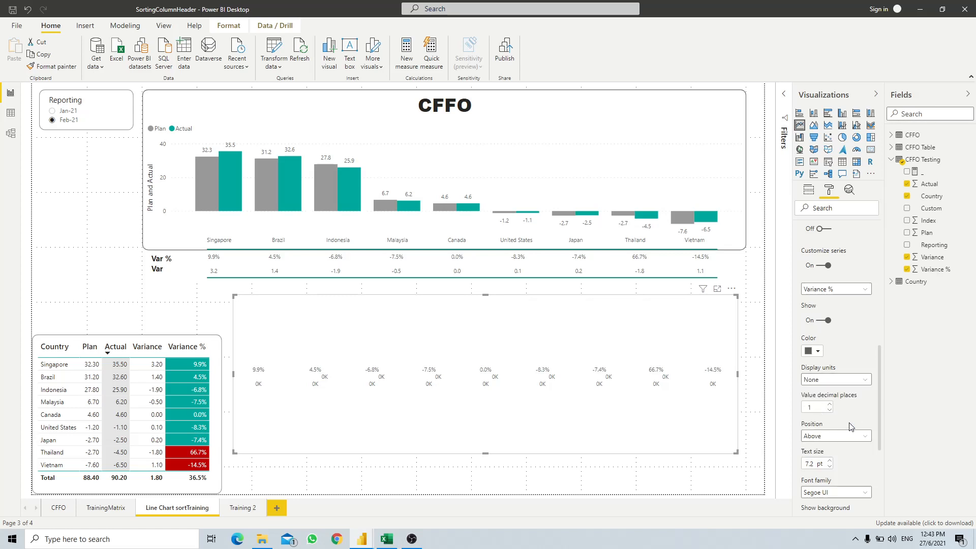
Place Variance labels Under with units None, and hide the Actual series labels.
left_click(835, 288)
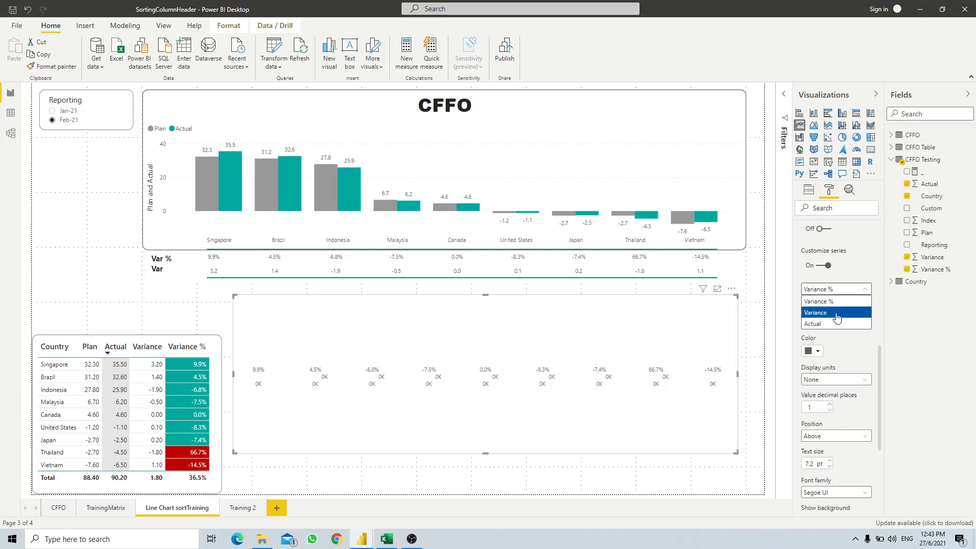
left_click(814, 313)
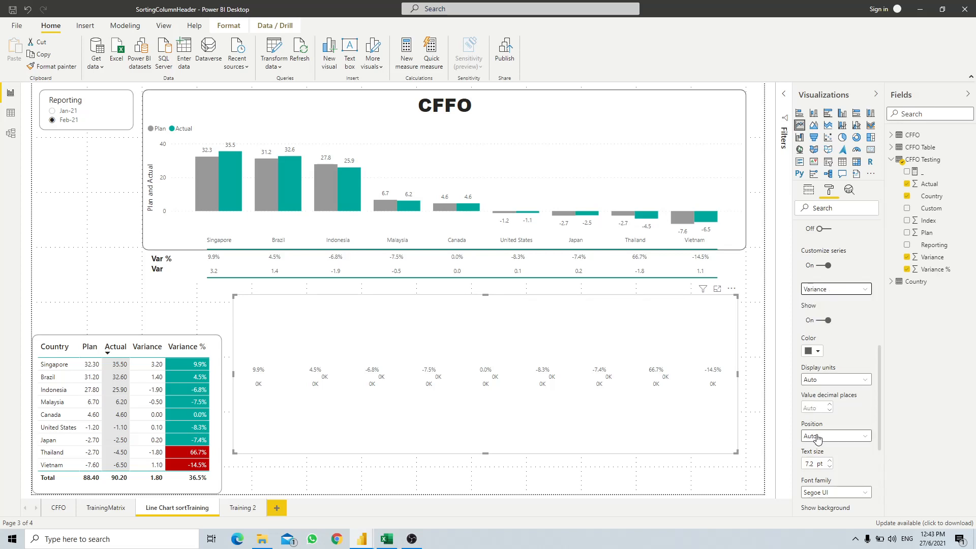
left_click(834, 436)
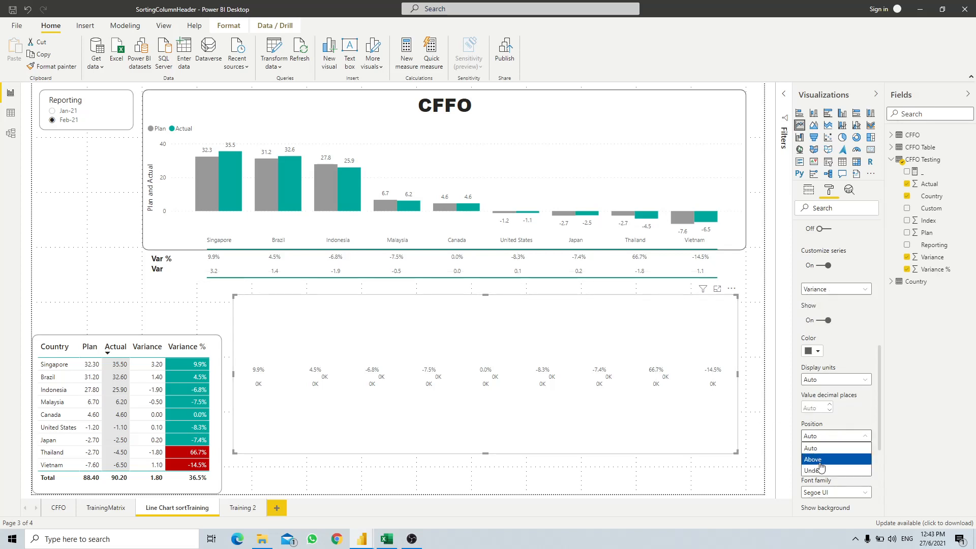
left_click(812, 470)
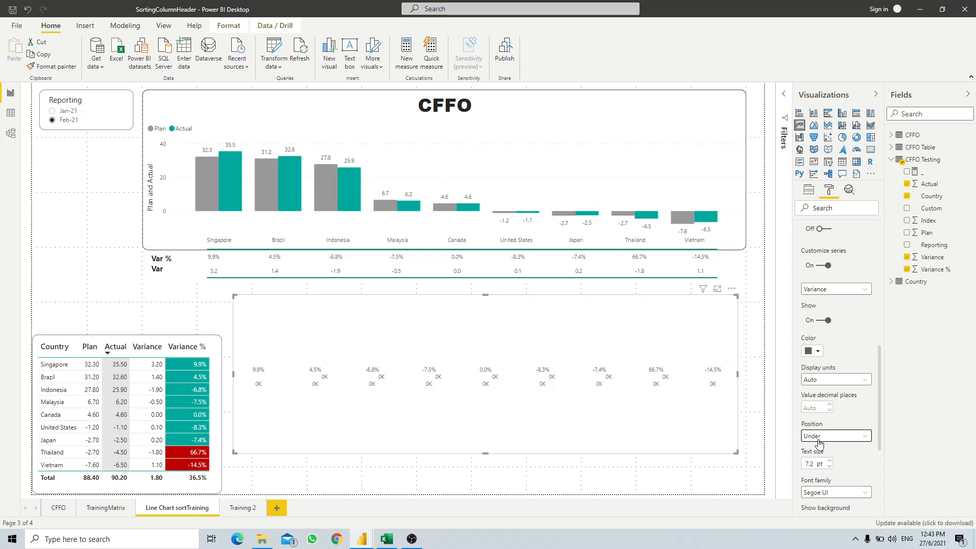
left_click(835, 379)
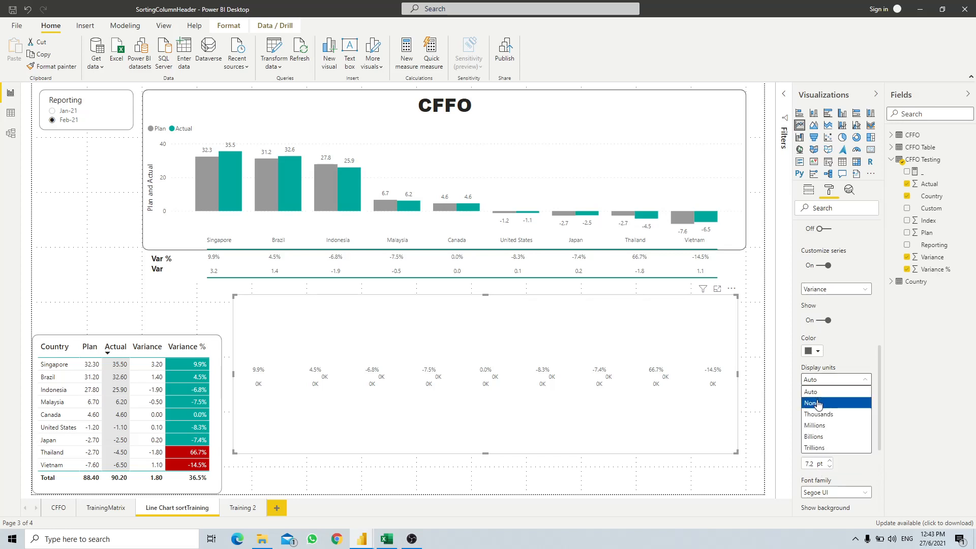
left_click(814, 403)
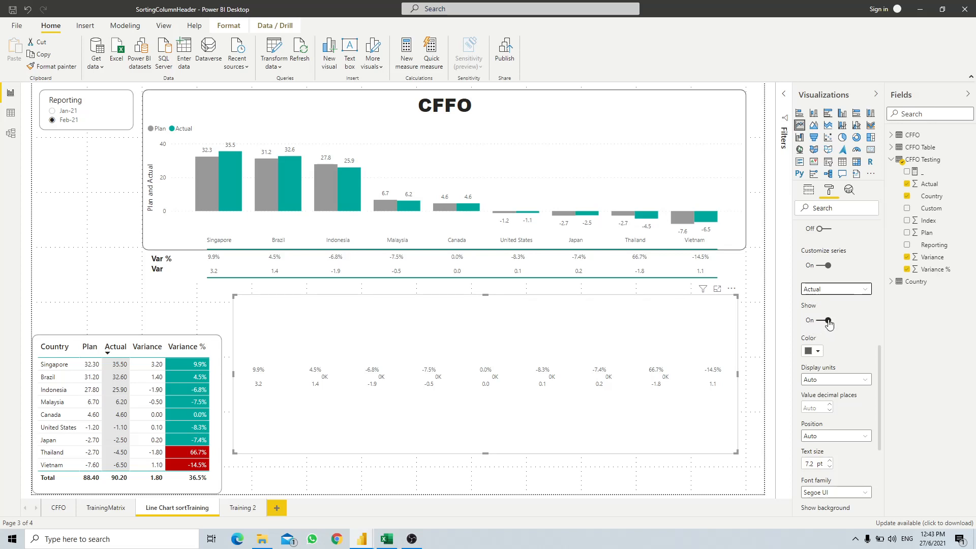
left_click(822, 321)
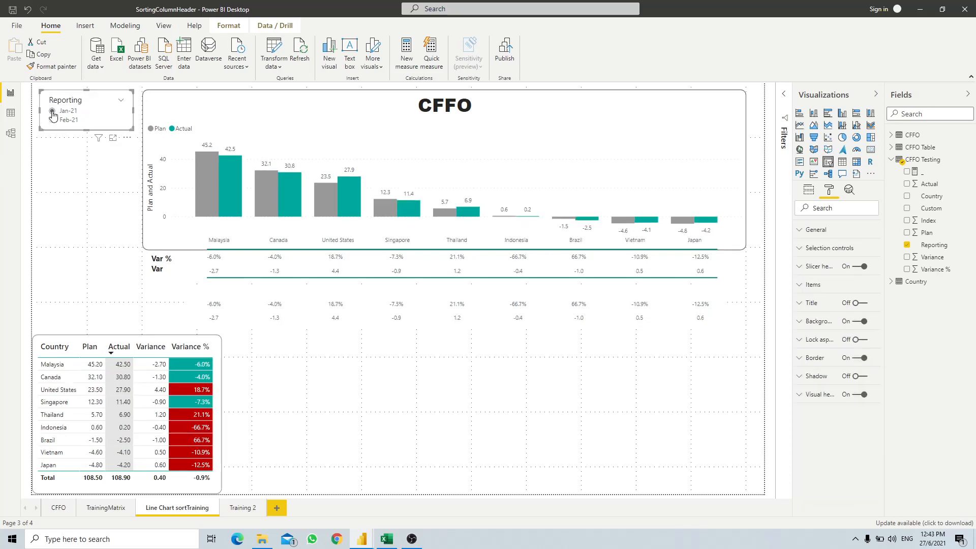
Switch the slicer to Jan-21 and remove the duplicate line chart labels via Insert.
left_click(53, 110)
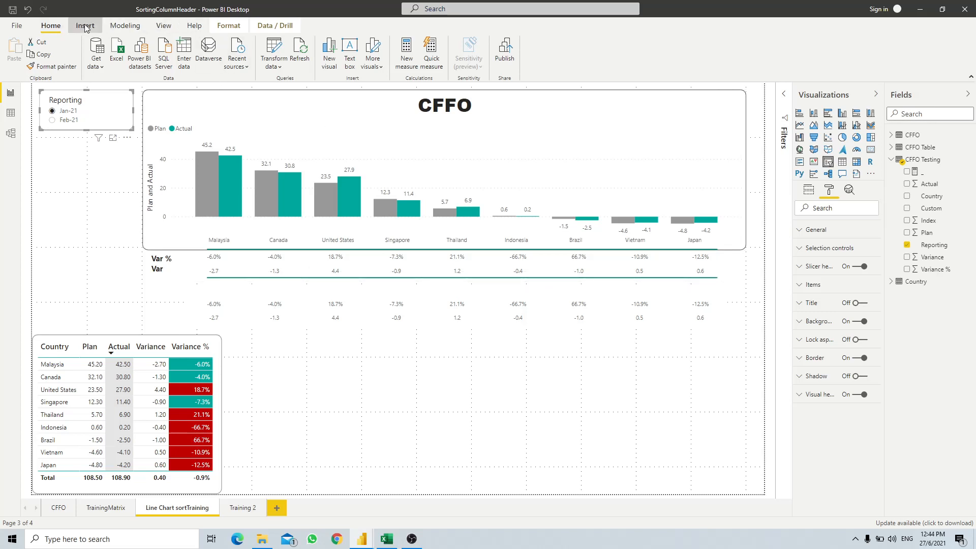
left_click(85, 26)
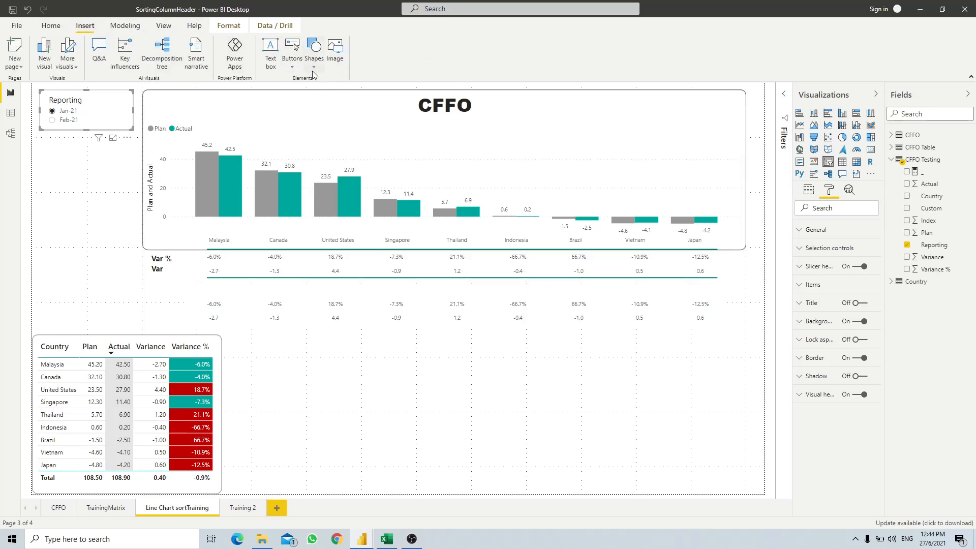
left_click(314, 50)
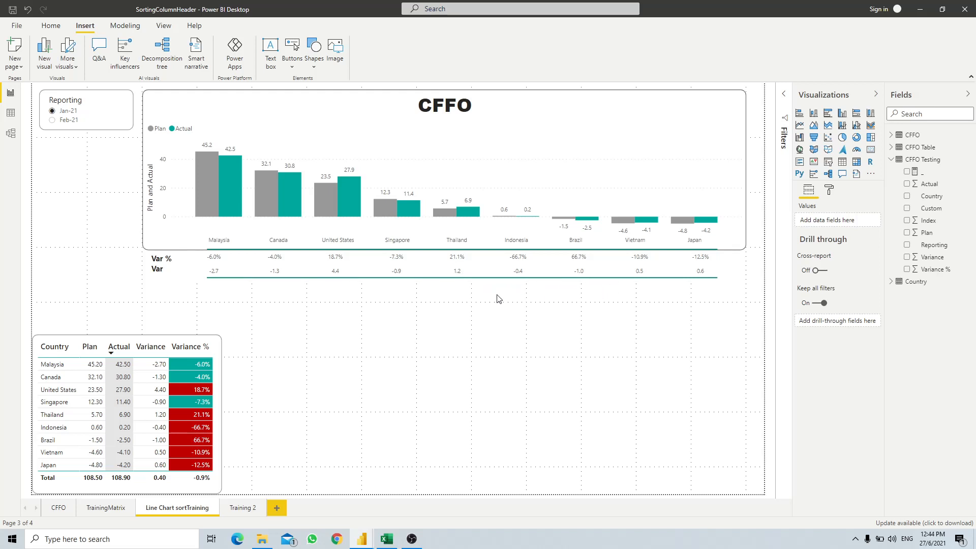
mouse_move(372, 307)
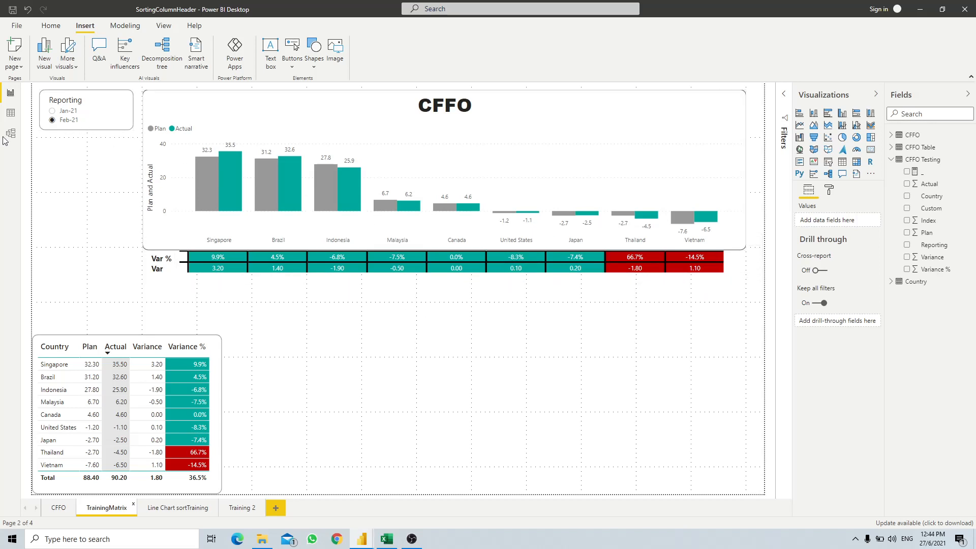
Select Jan-21 on the TrainingMatrix page to show its coloured Var % and Var cells.
left_click(52, 109)
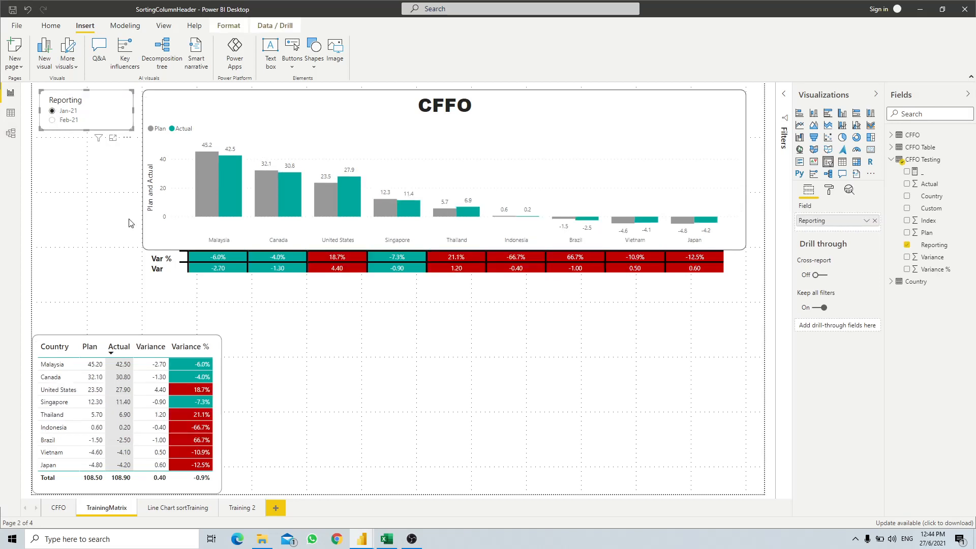
mouse_move(331, 252)
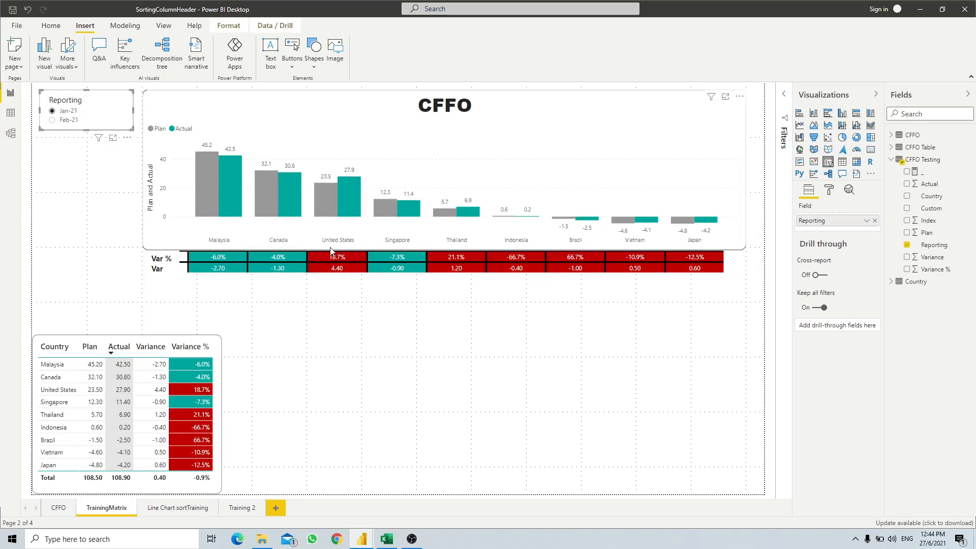